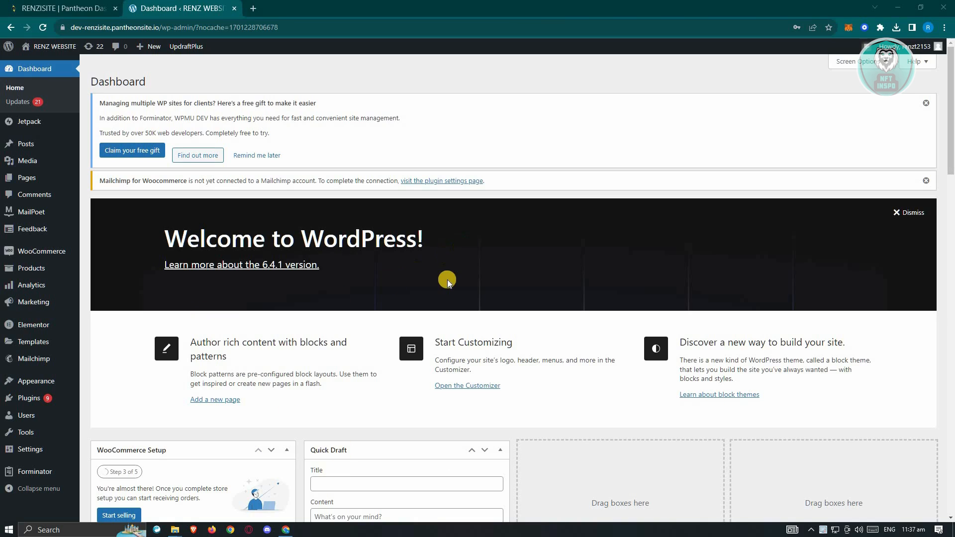
mouse_move(85, 85)
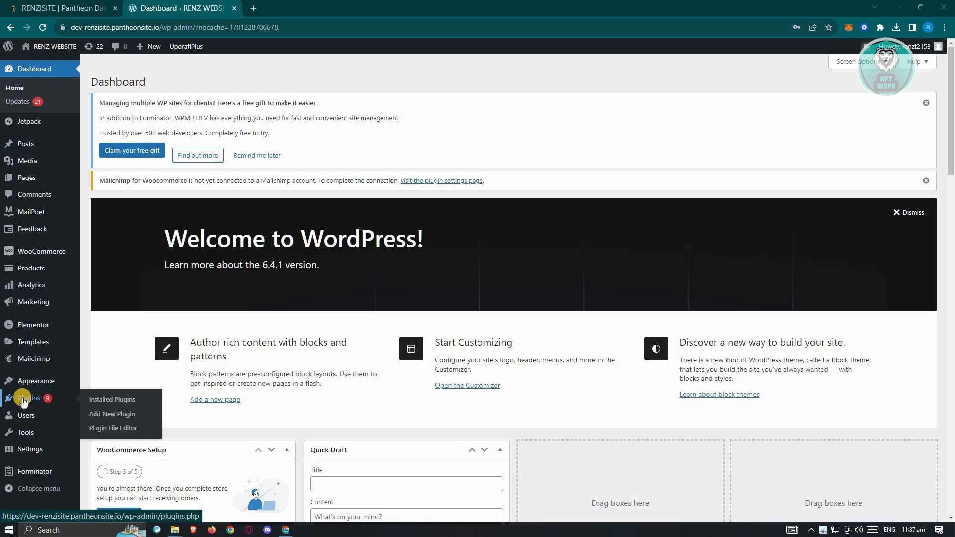
mouse_move(125, 406)
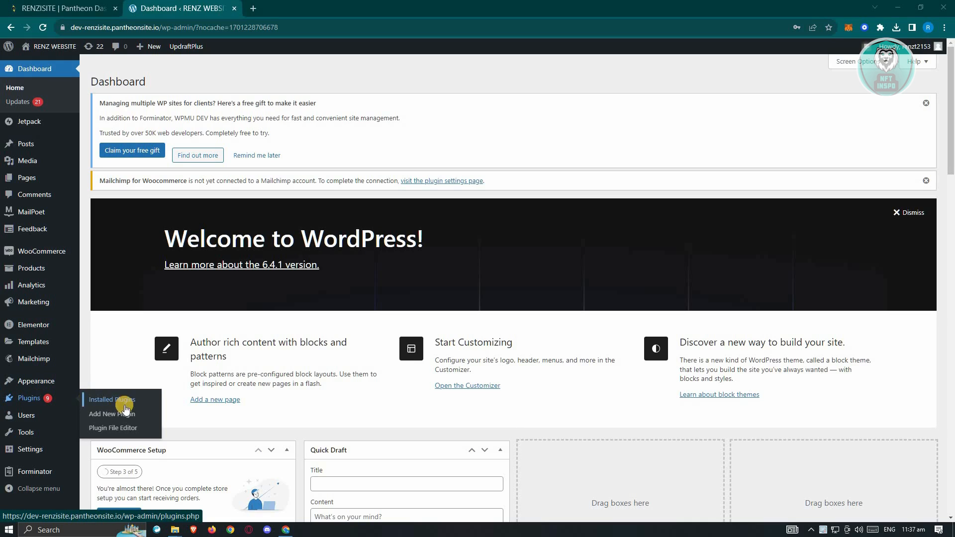
Go to the Add New Plugin page from the Plugins sidebar menu.
left_click(112, 400)
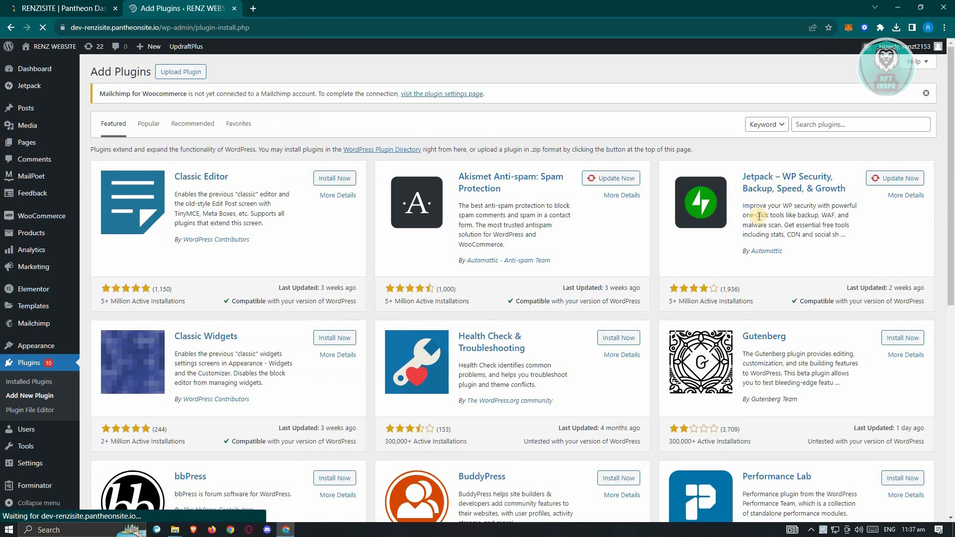
Search the plugin directory for "SMM" to list the SMM API plugin.
left_click(855, 124)
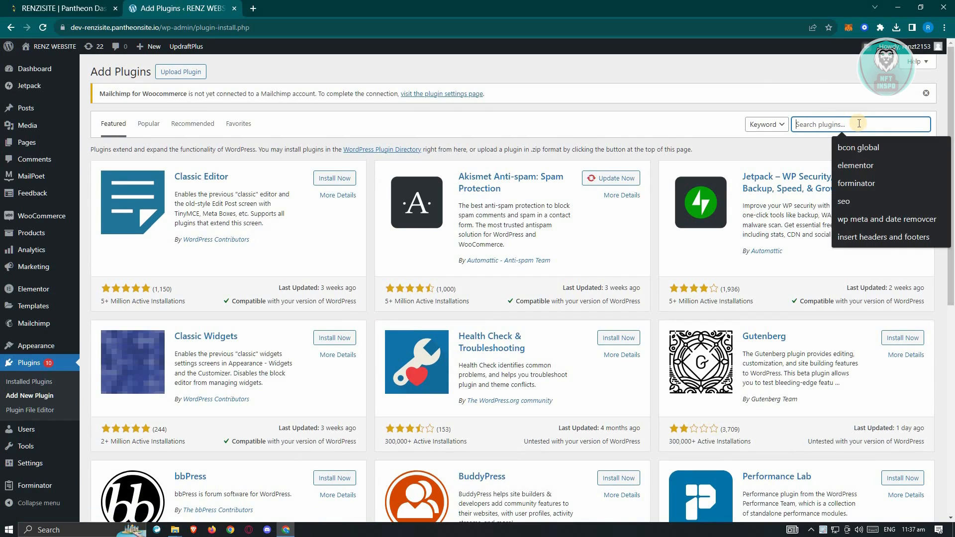
type("SMM")
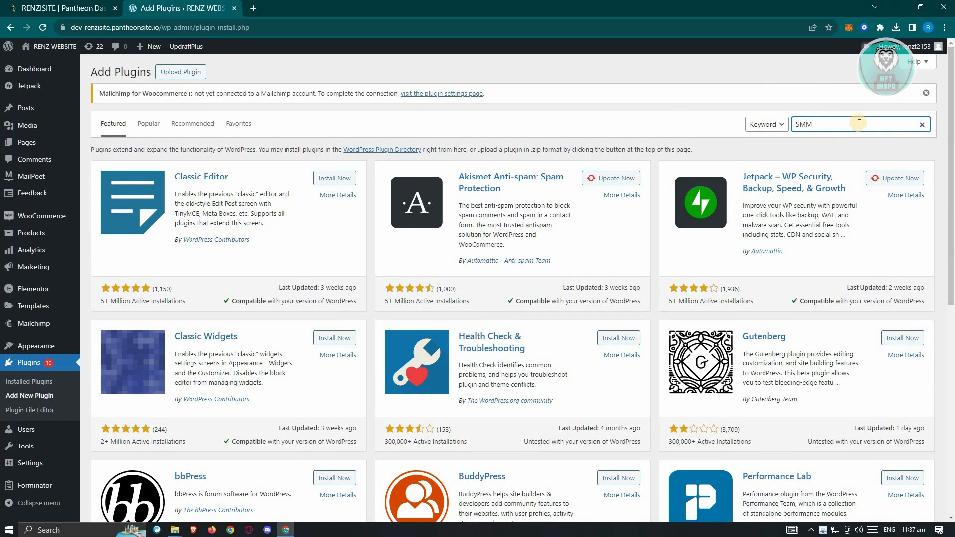
key("Enter")
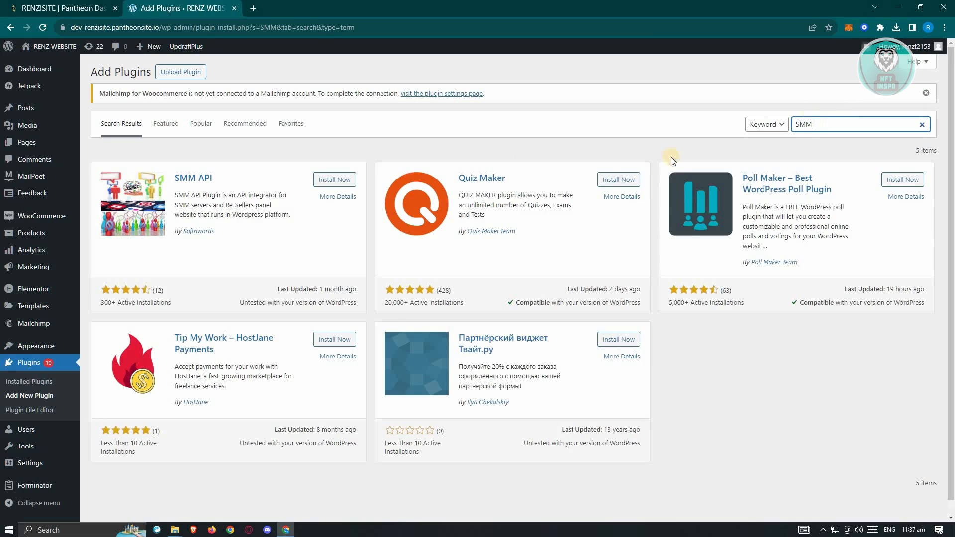
mouse_move(752, 382)
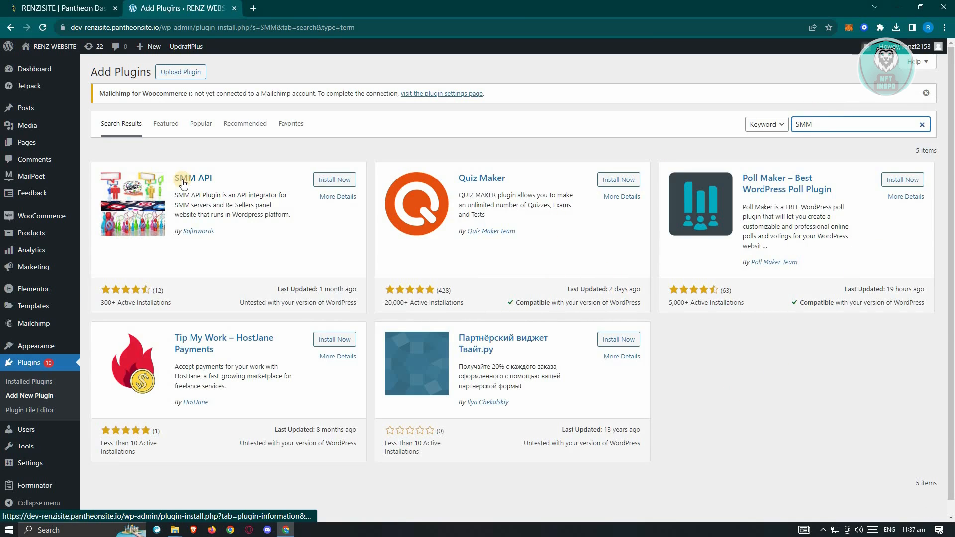
Install the SMM API plugin from its result card and activate it.
left_click(334, 179)
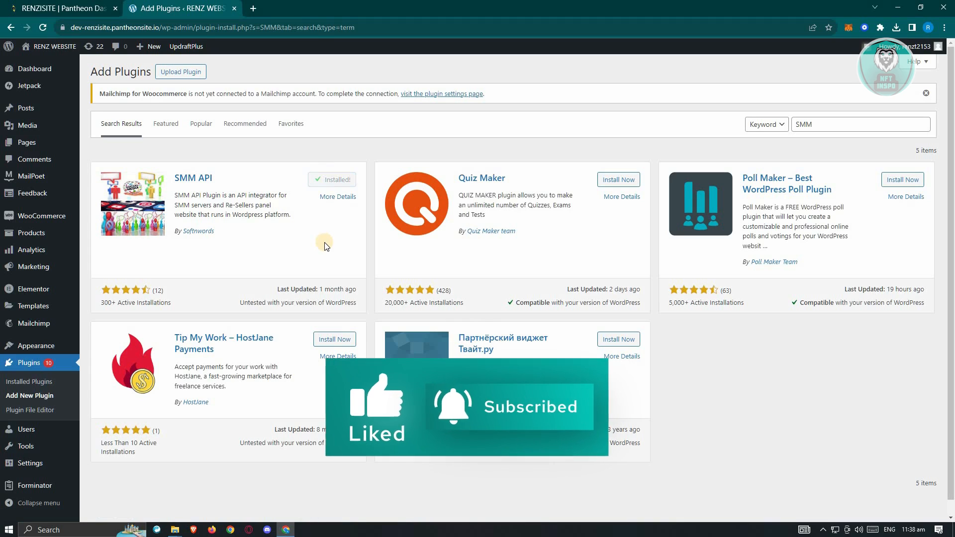
left_click(338, 179)
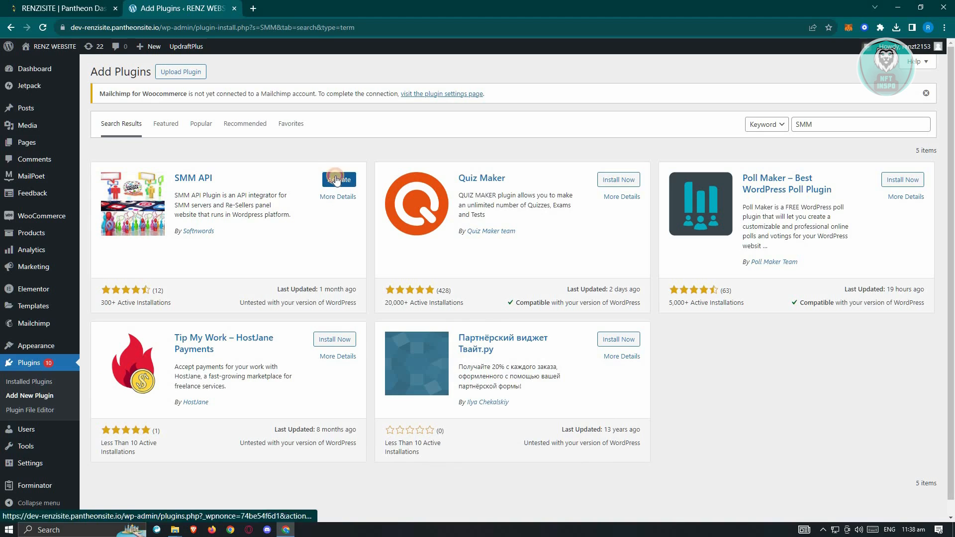
left_click(339, 179)
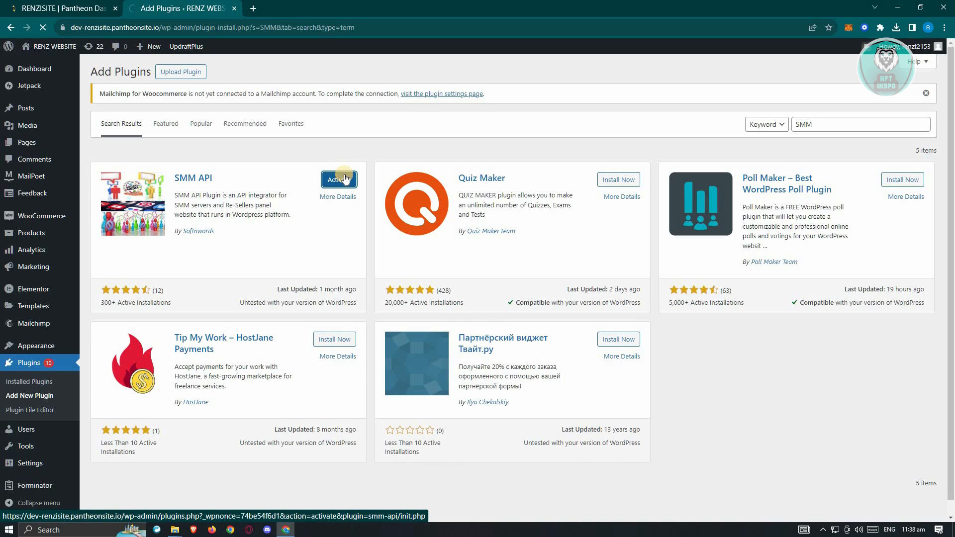
left_click(339, 180)
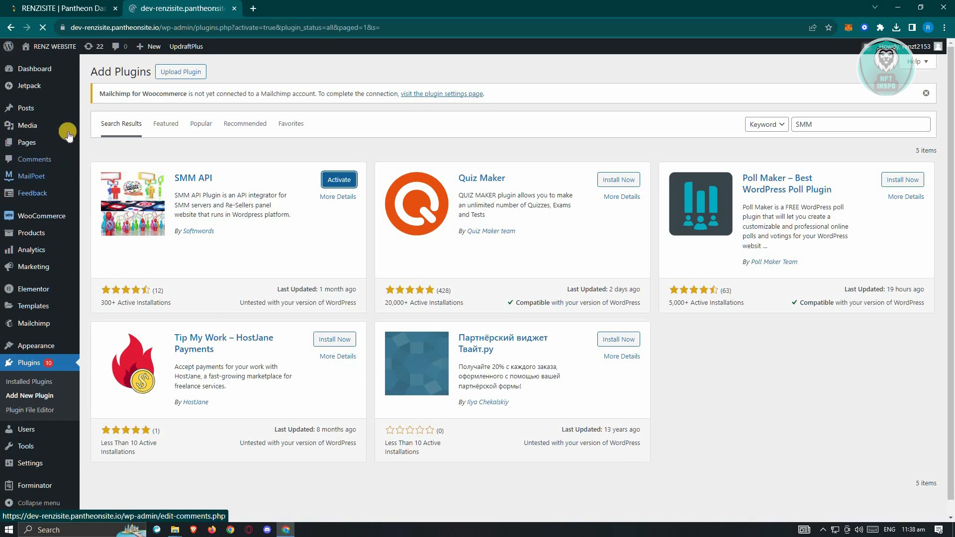
left_click(338, 179)
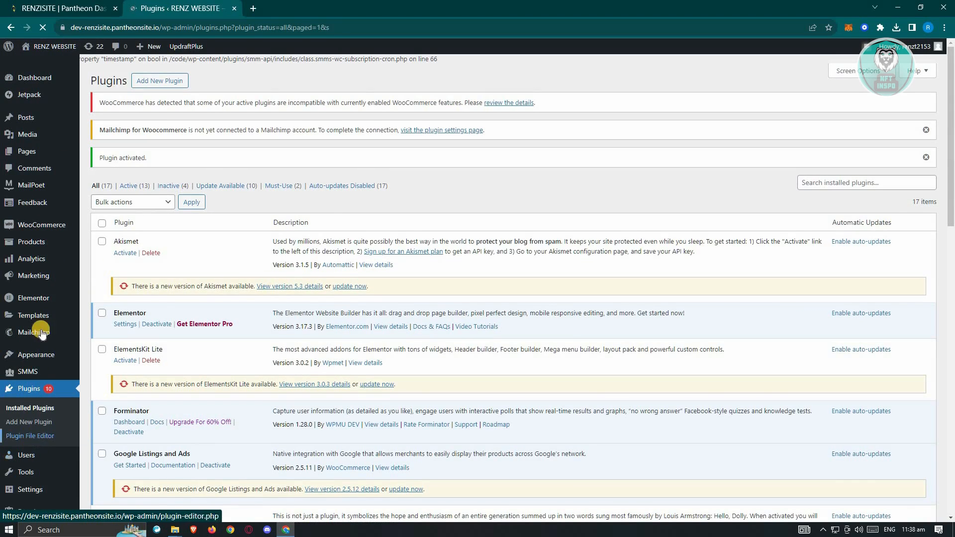
scroll("down", 3)
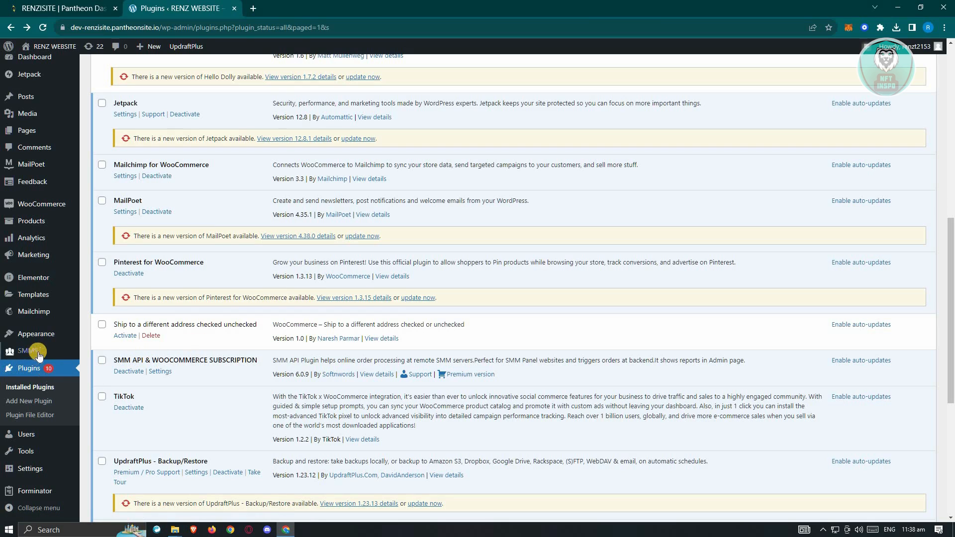
mouse_move(22, 351)
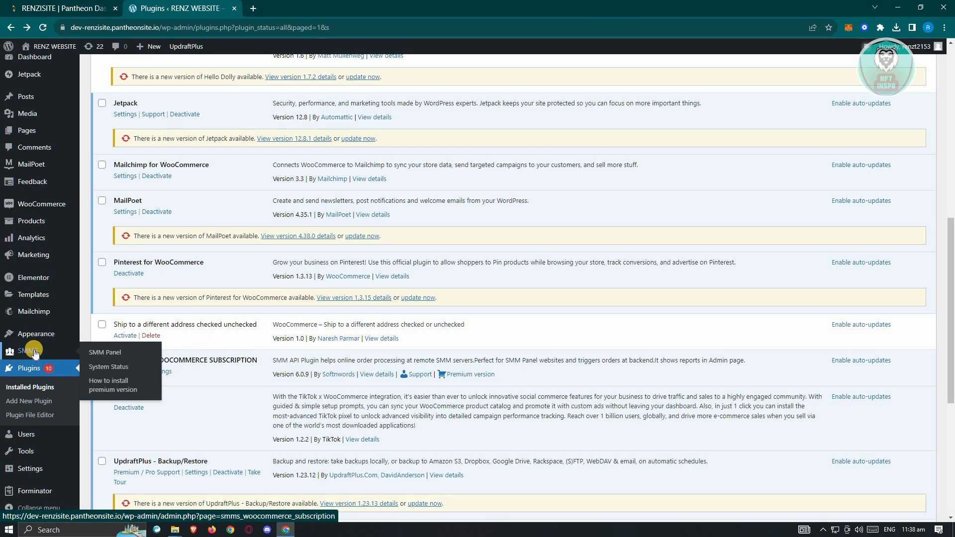
mouse_move(68, 75)
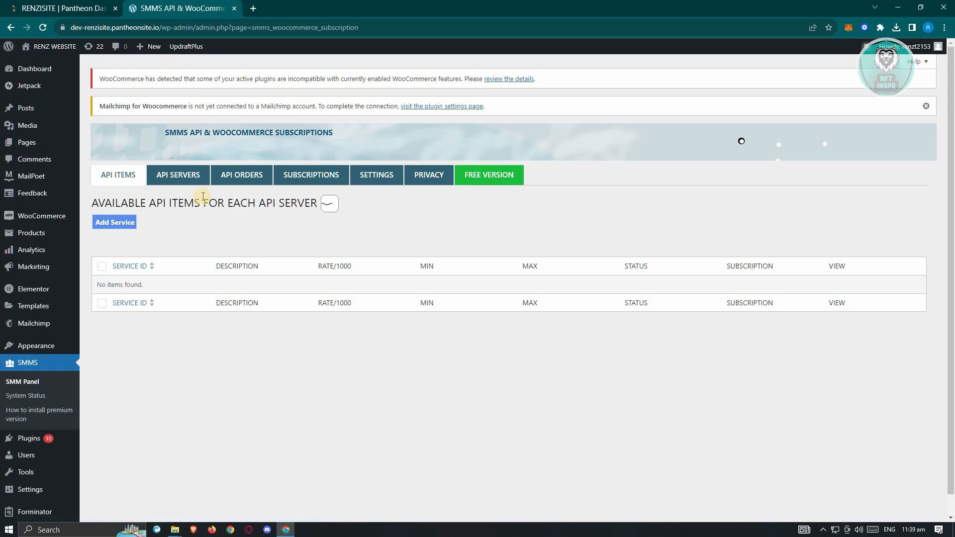
mouse_move(337, 187)
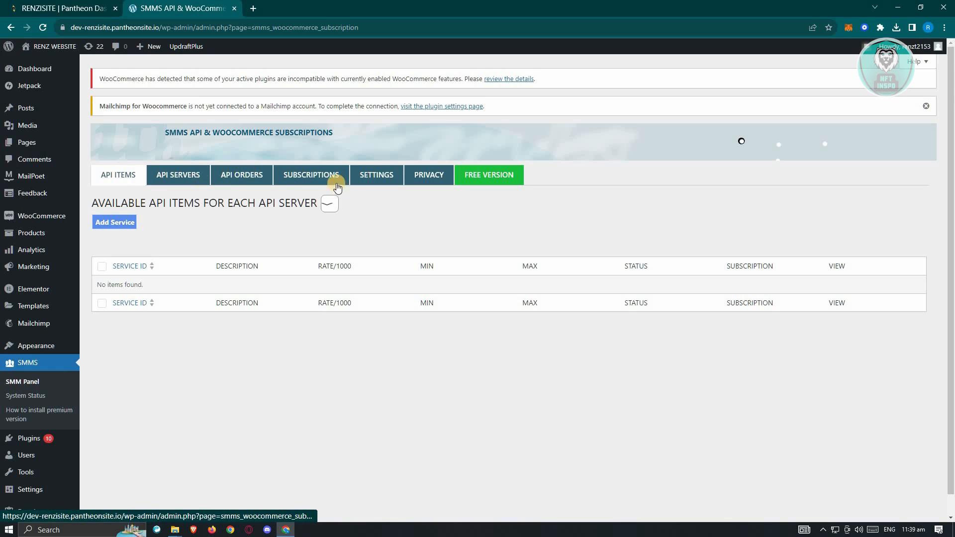